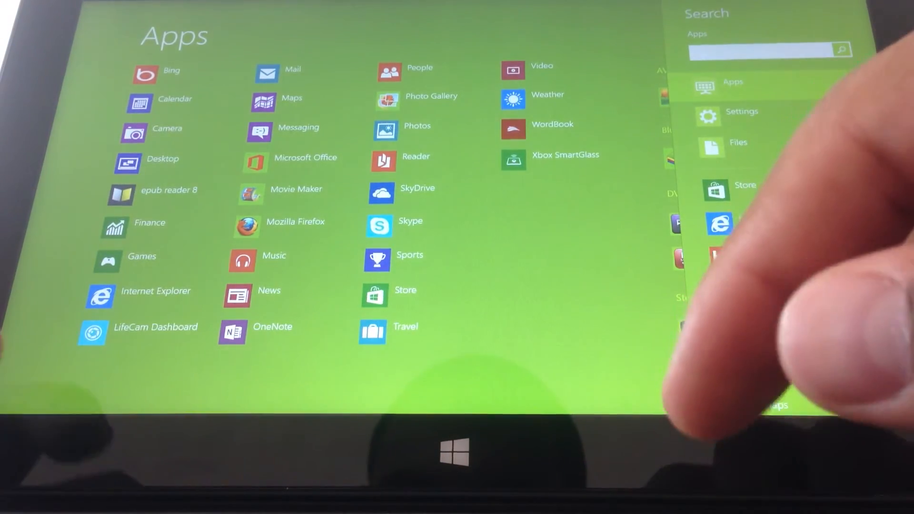
- Search Start for 'calibration' and switch the results to Settings
{"action": "type", "text": "calibration"}
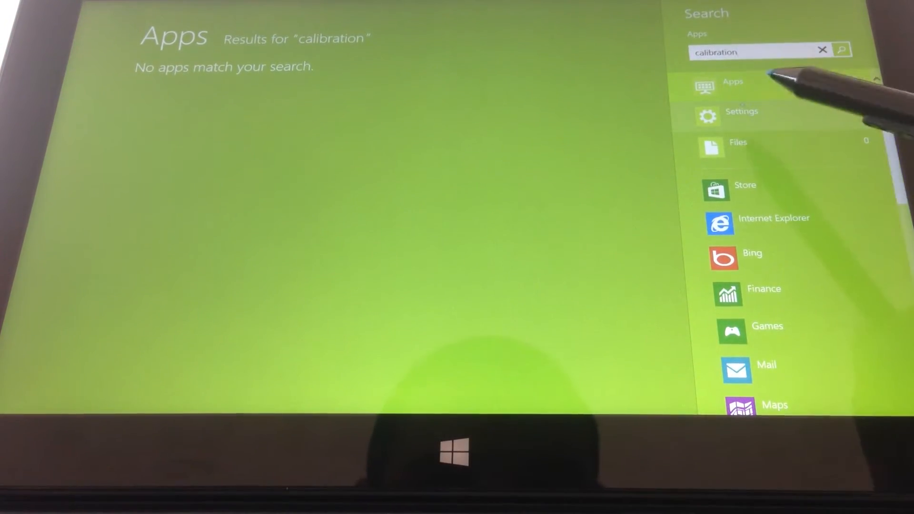
{"action": "left_click", "coordinate": [741, 111]}
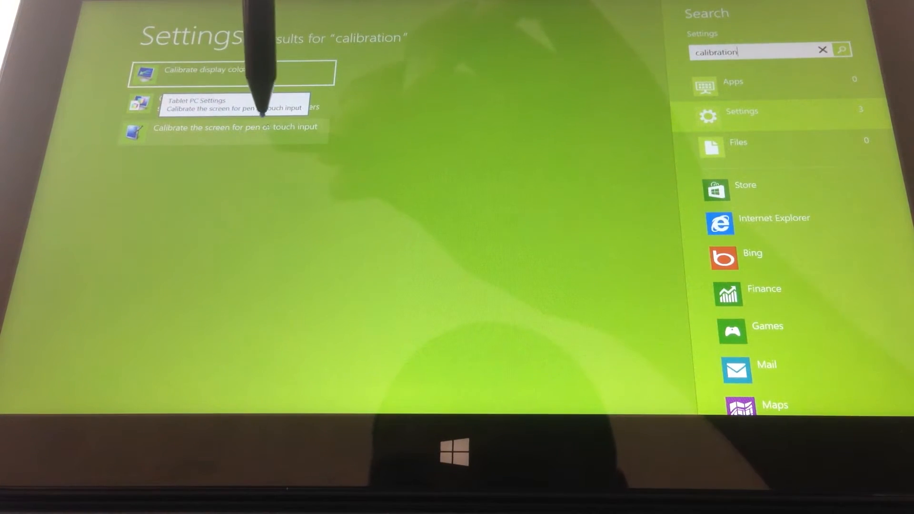
- Choose 'Calibrate the screen for pen or touch input' to reach Tablet PC Settings
{"action": "left_click", "coordinate": [230, 104]}
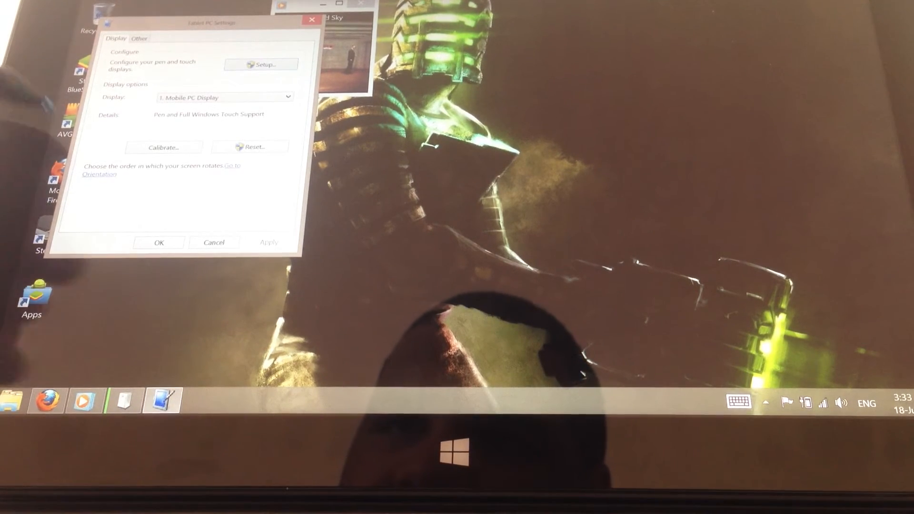
{"action": "mouse_move", "coordinate": [29, 75]}
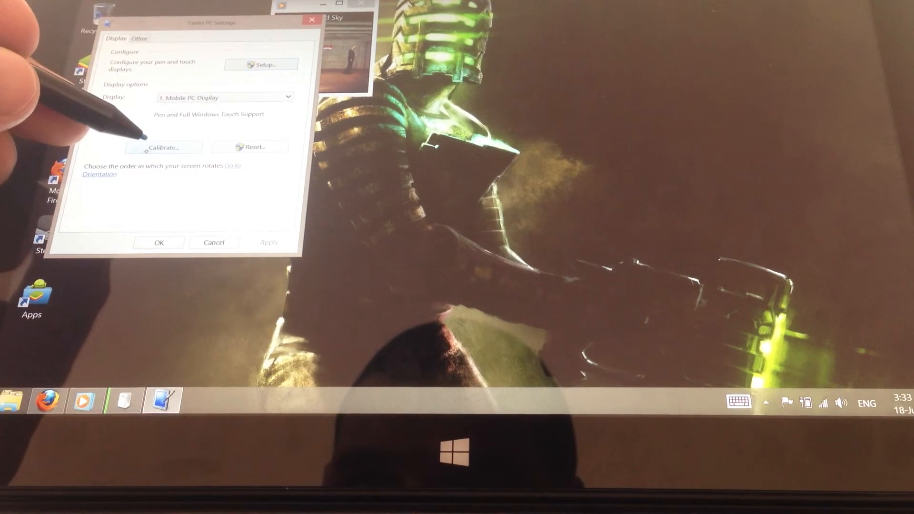
- Start screen calibration from the Display tab of Tablet PC Settings
{"action": "left_click", "coordinate": [164, 147]}
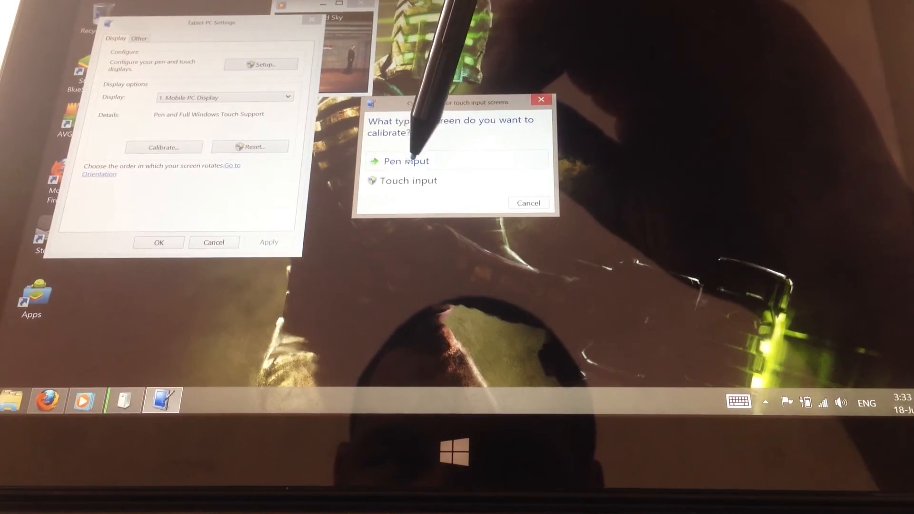
- Calibrate pen input by tapping each crosshair point, then save the calibration data
{"action": "left_click", "coordinate": [406, 161]}
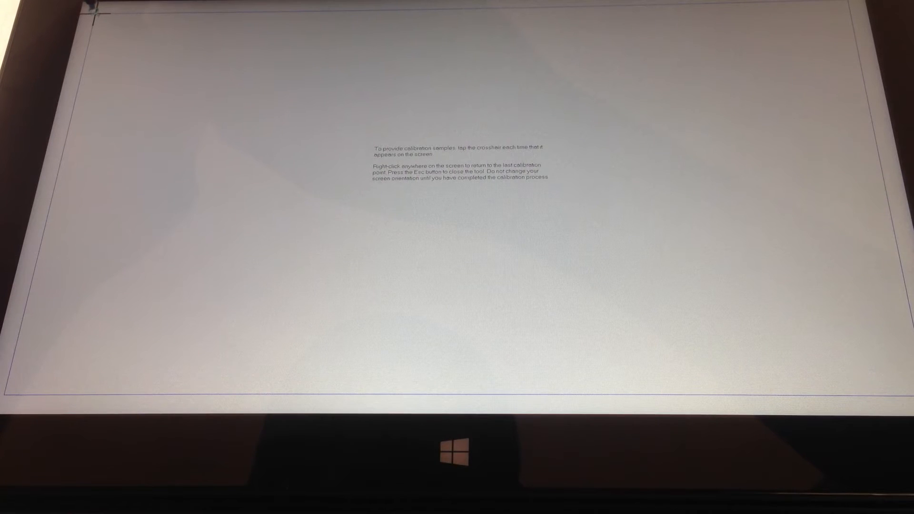
{"action": "left_click", "coordinate": [102, 15]}
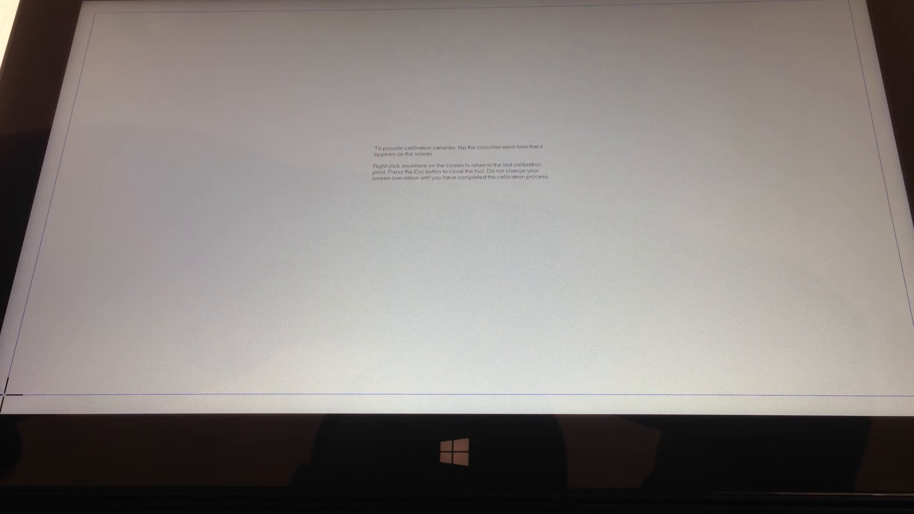
{"action": "left_click", "coordinate": [7, 397]}
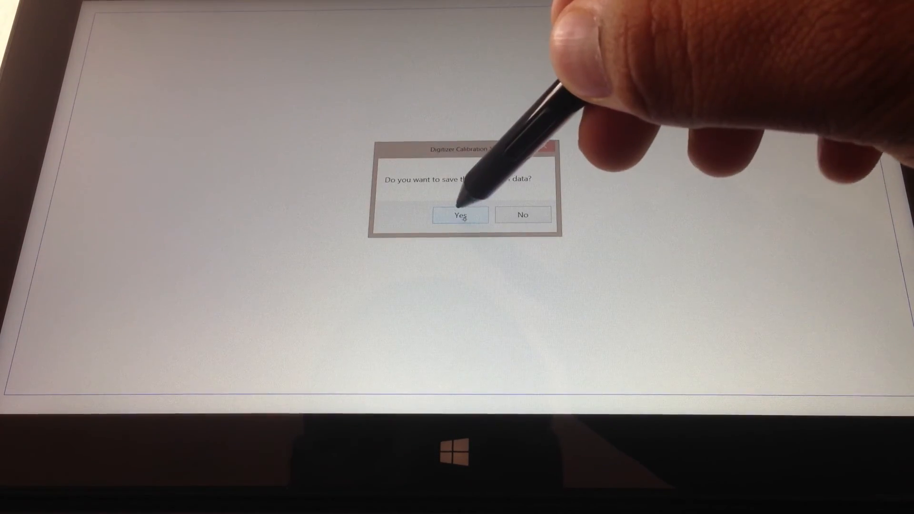
{"action": "left_click", "coordinate": [459, 215]}
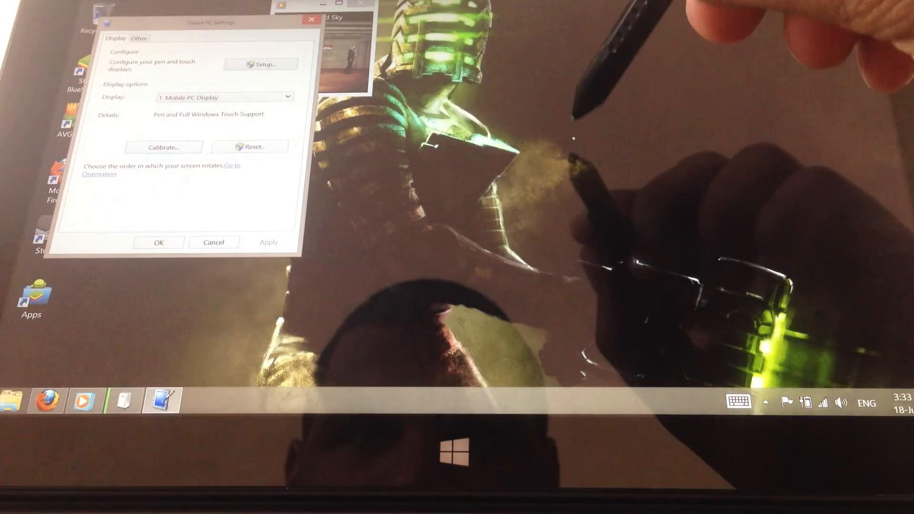